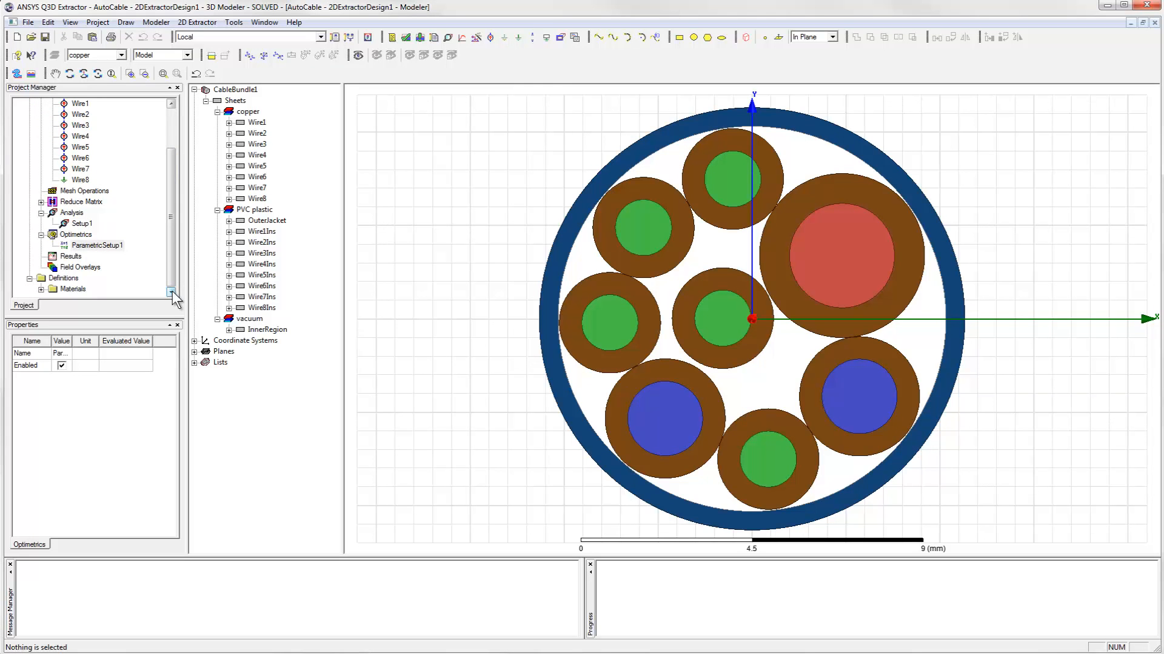
Show the Create Matrix Report choices from the Results node of the solved AutoCable design.
{"action": "right_click", "coordinate": [71, 256]}
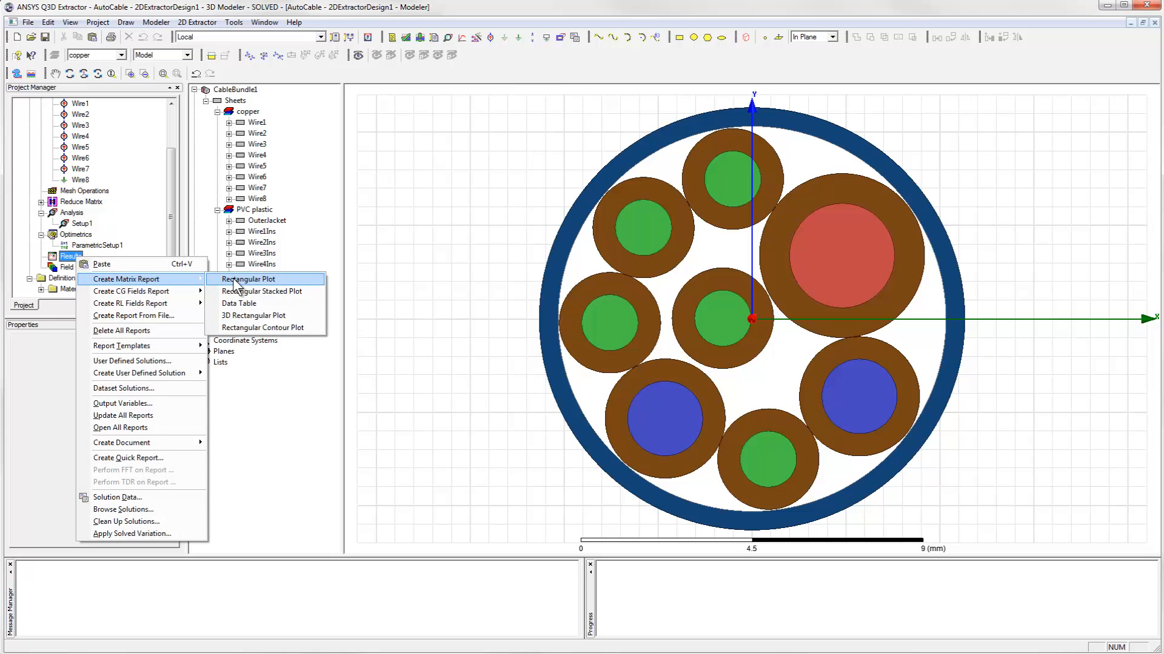
Report L(Wire1,Wire2) from the L Matrix on a rectangular plot with SeedVal as primary sweep, all values.
{"action": "left_click", "coordinate": [249, 279]}
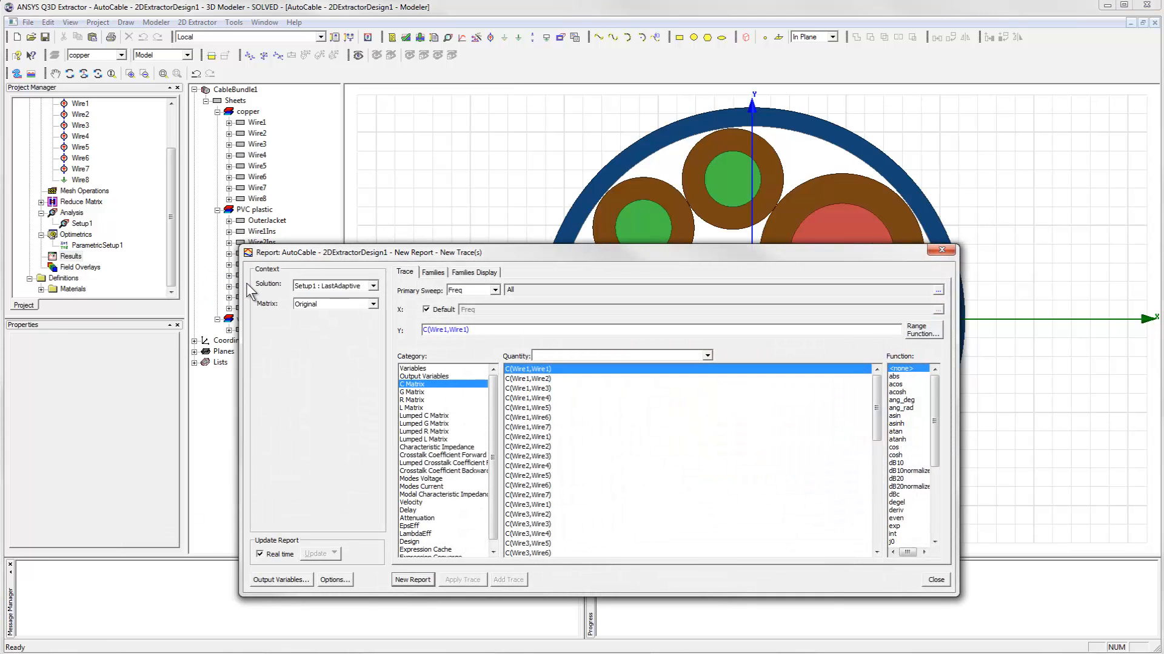
{"action": "mouse_move", "coordinate": [411, 416]}
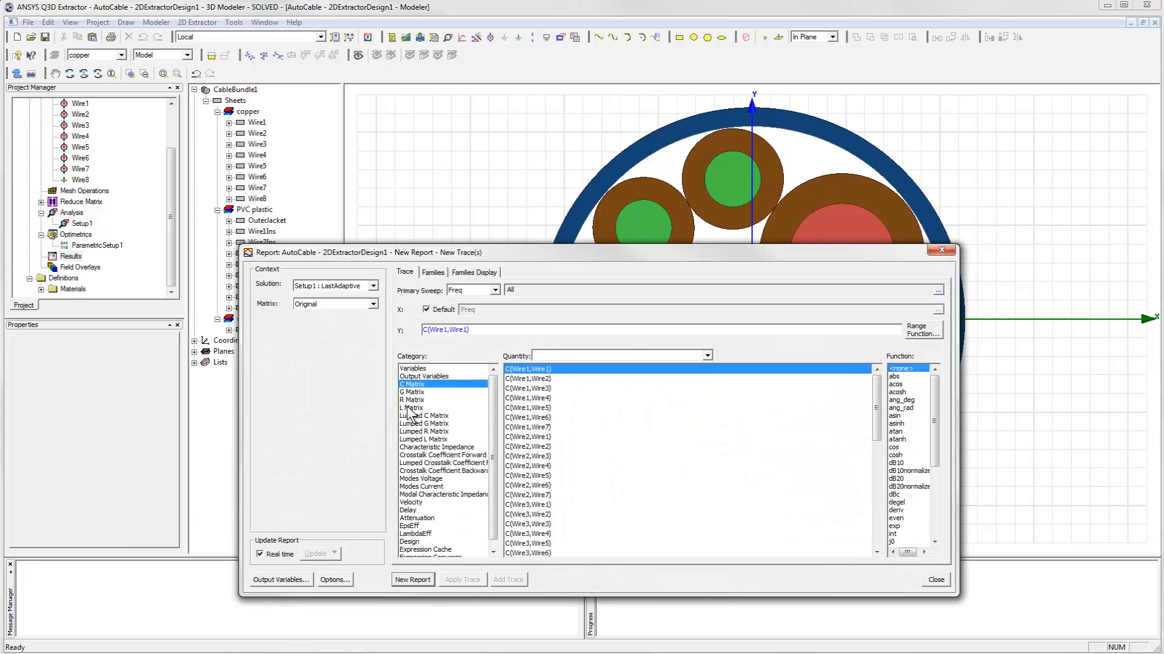
{"action": "left_click", "coordinate": [414, 407]}
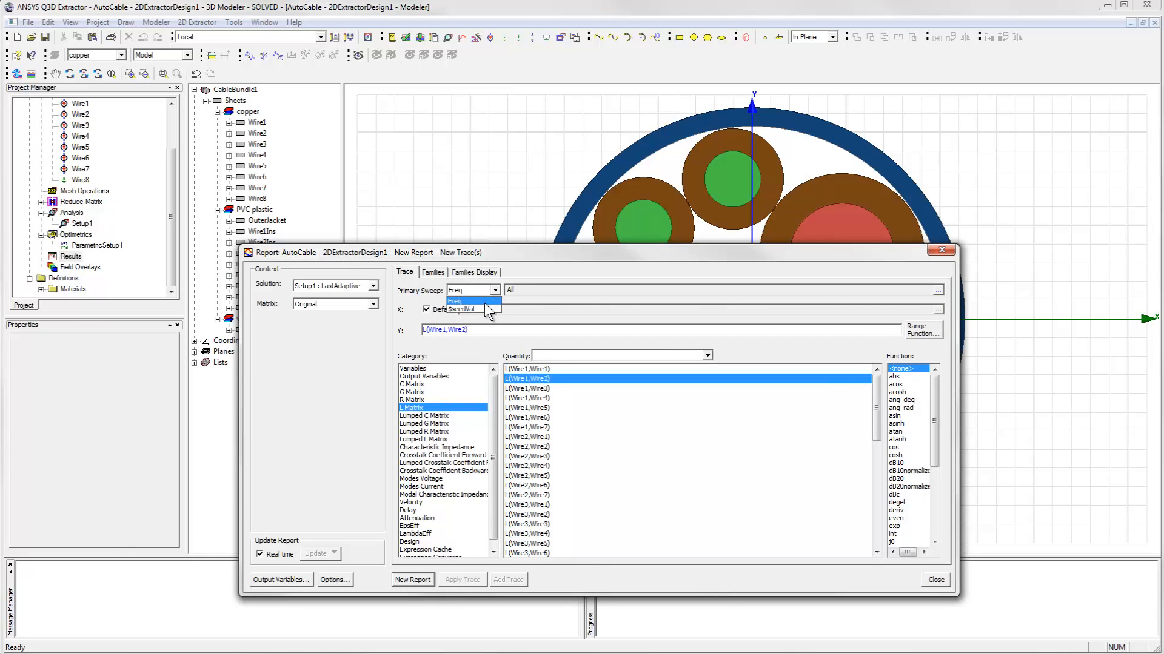
{"action": "left_click", "coordinate": [460, 309]}
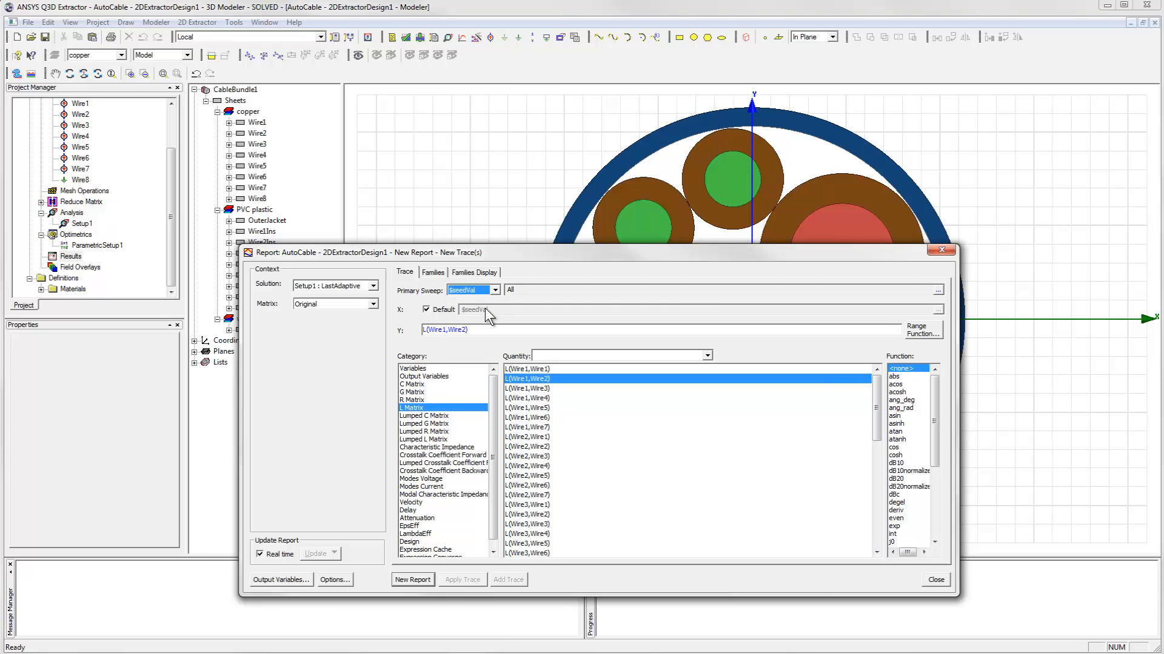
{"action": "mouse_move", "coordinate": [920, 312]}
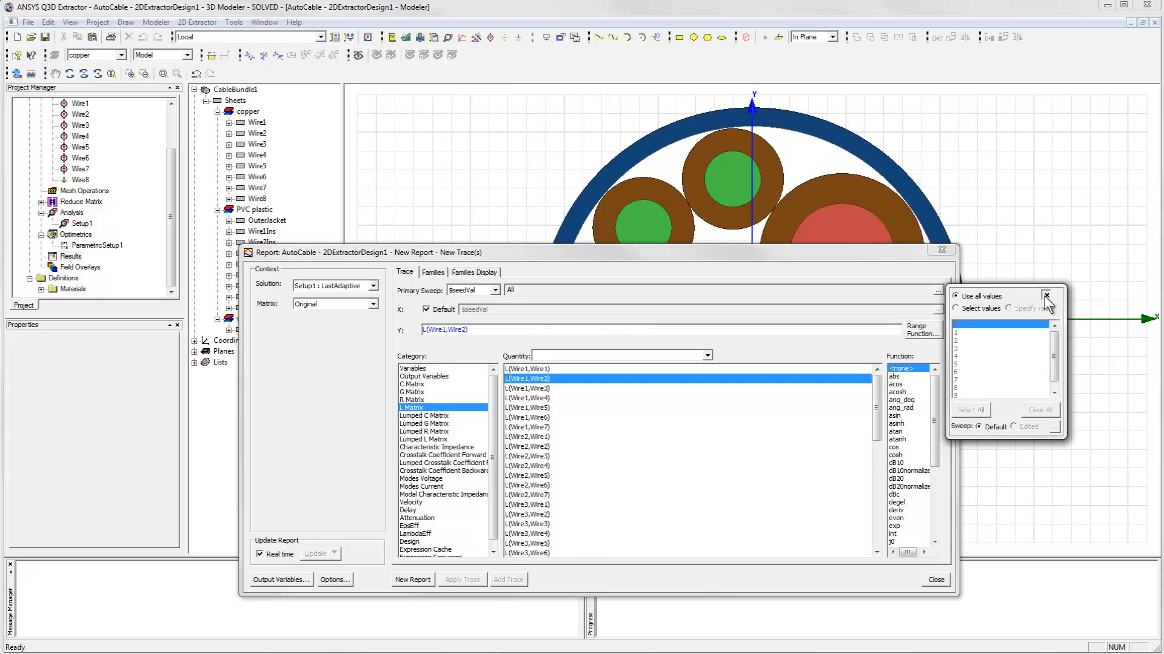
{"action": "left_click", "coordinate": [433, 272]}
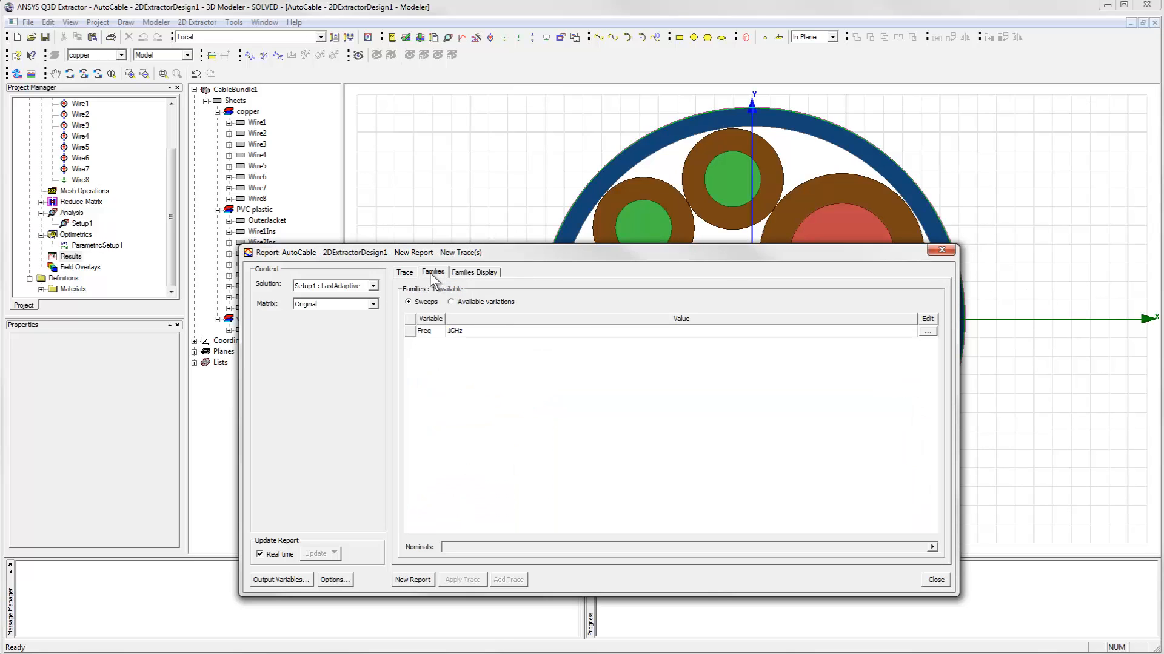
{"action": "left_click", "coordinate": [405, 273]}
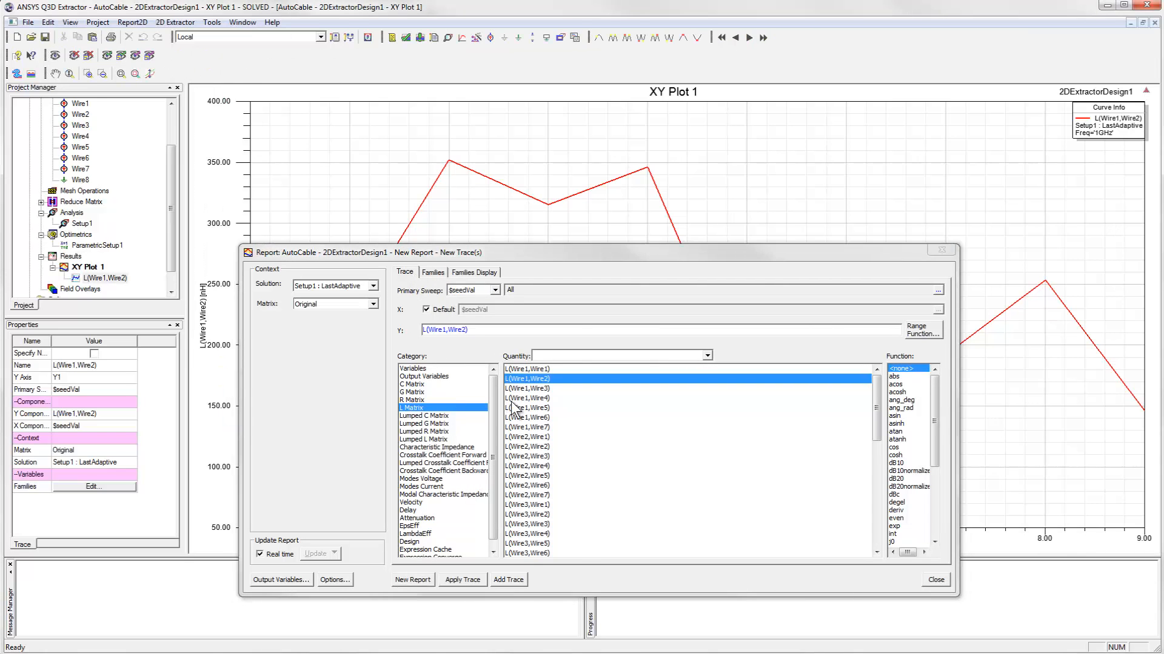
Close the report dialog and begin Setup Animation (Animation1) with SeedVal as the swept variable.
{"action": "left_click", "coordinate": [934, 580]}
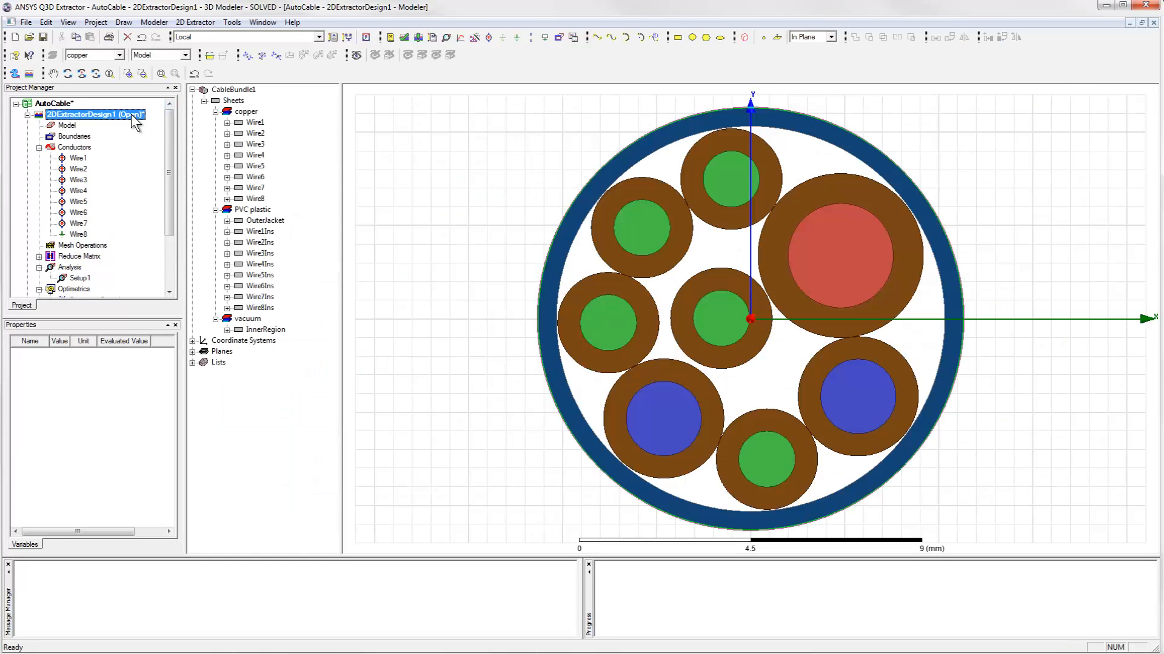
{"action": "left_click", "coordinate": [67, 21]}
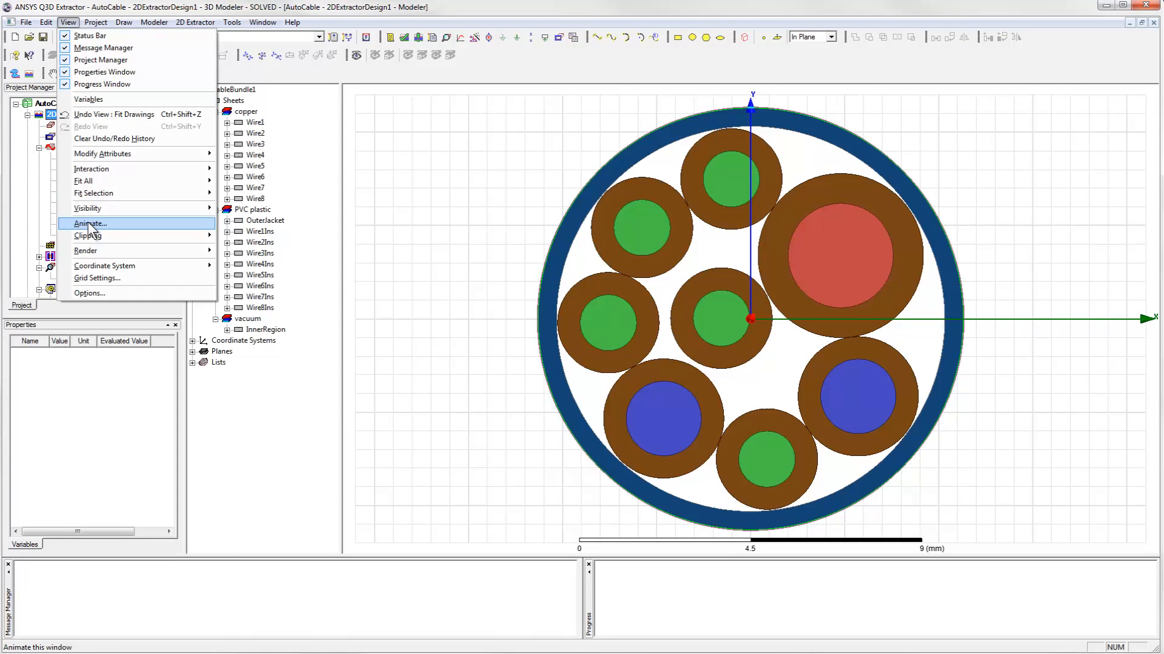
{"action": "left_click", "coordinate": [90, 223]}
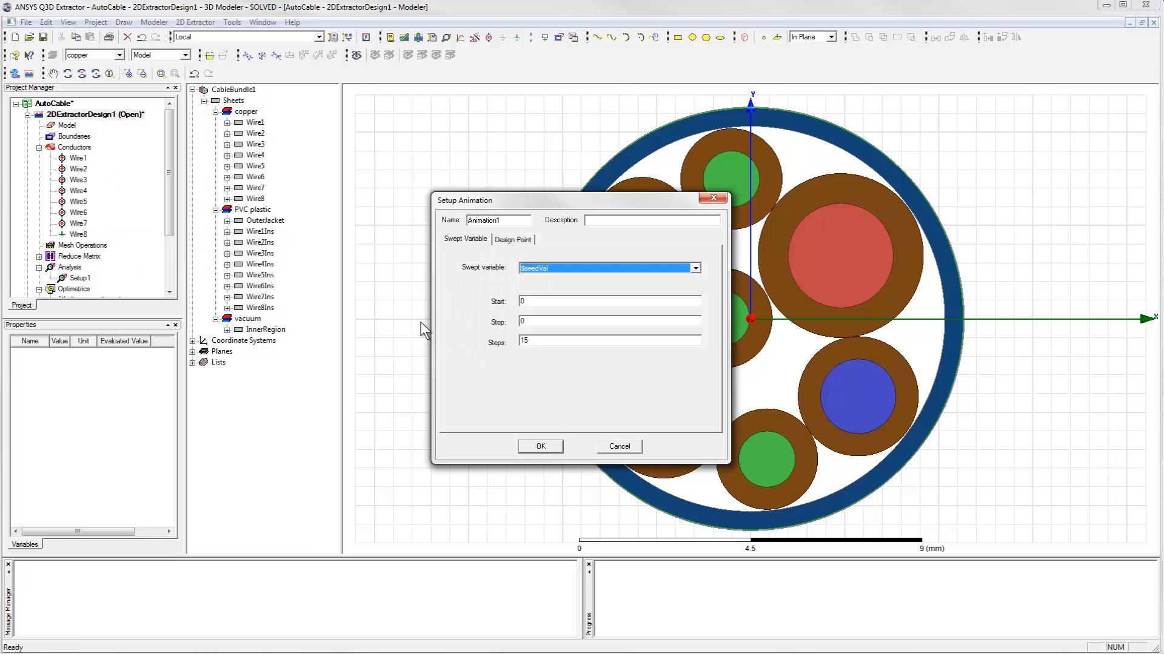